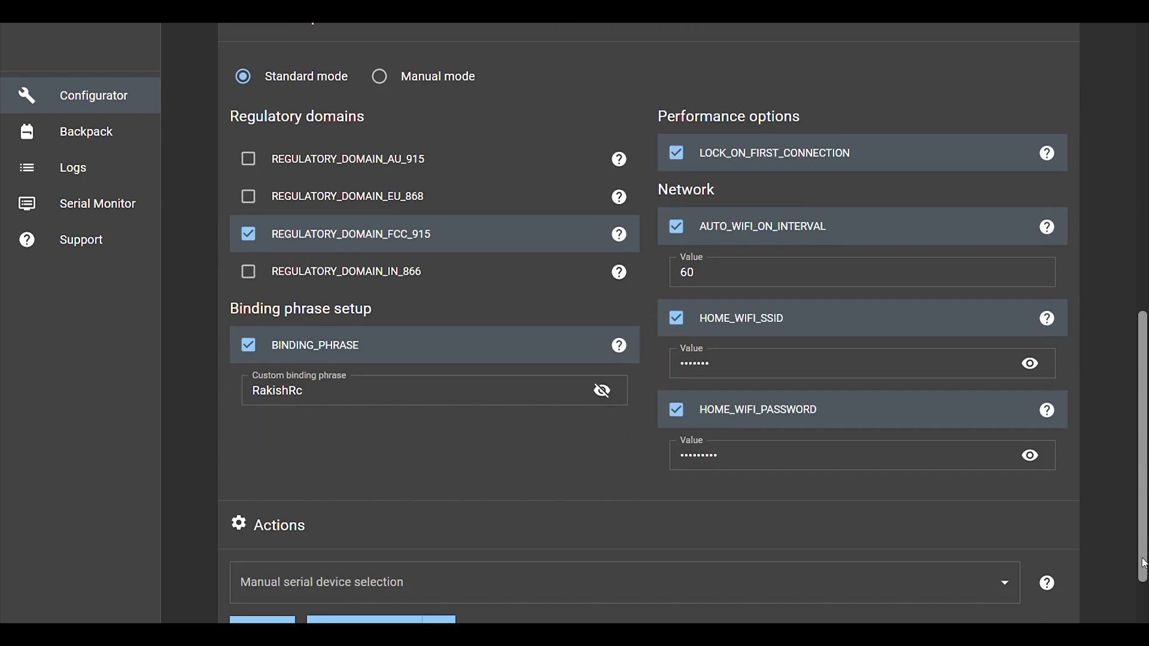
- Select COM9 FTDI as the manual serial device for flashing
click(622, 497)
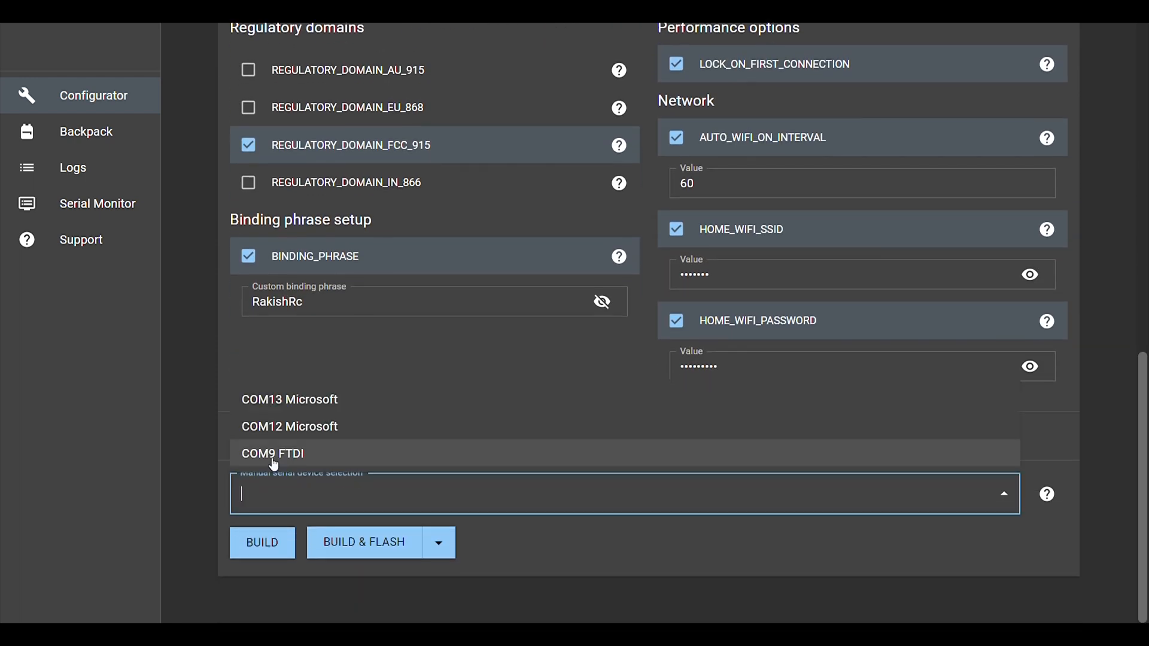
click(261, 543)
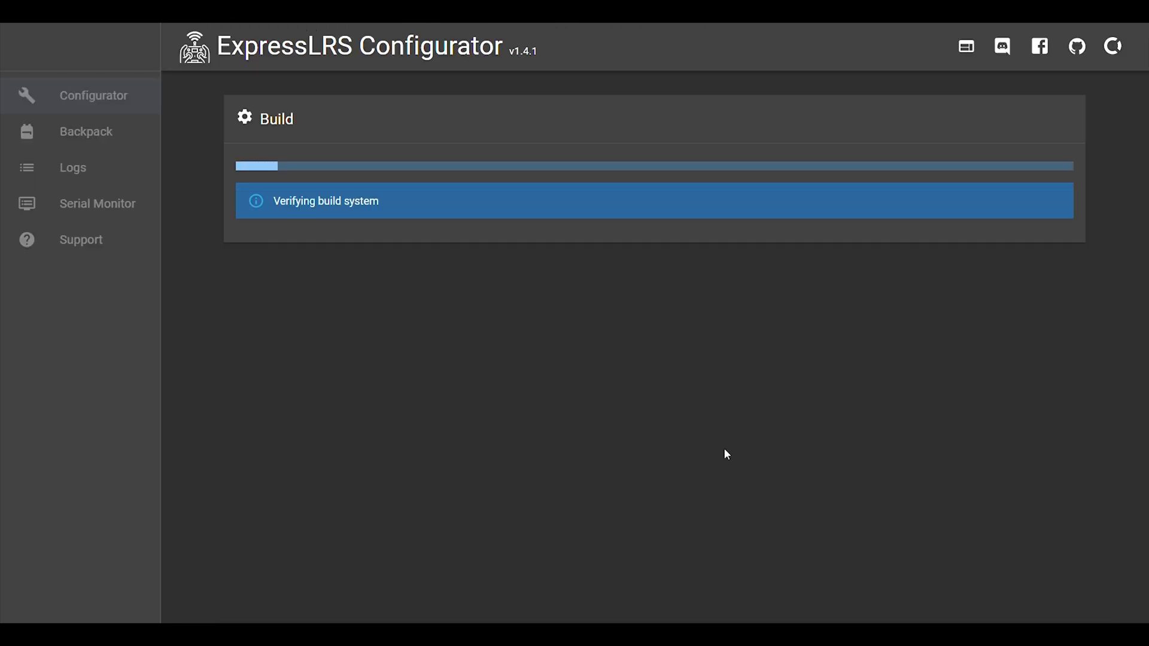